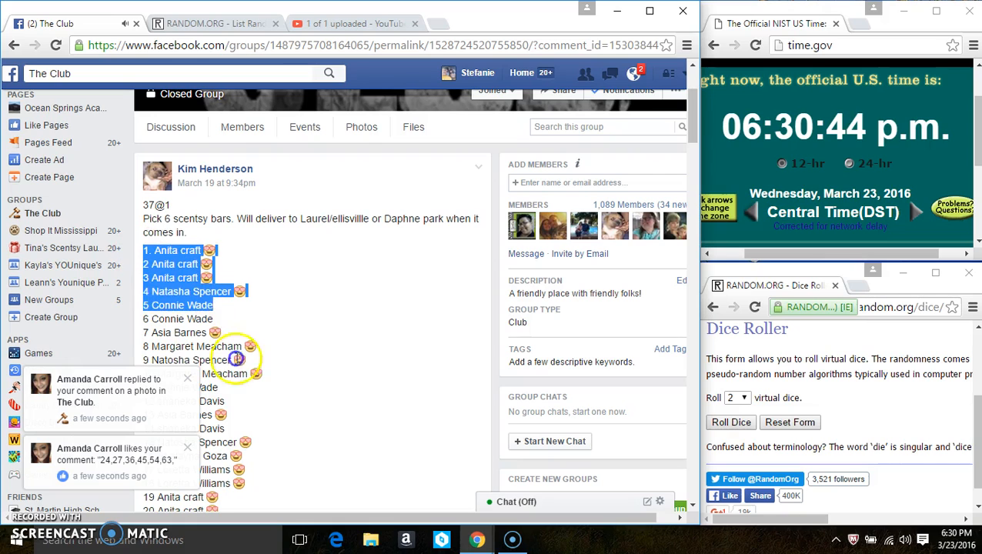
# Step: Copy the numbered entrant list from the Facebook raffle post
pyautogui.scroll(-3)
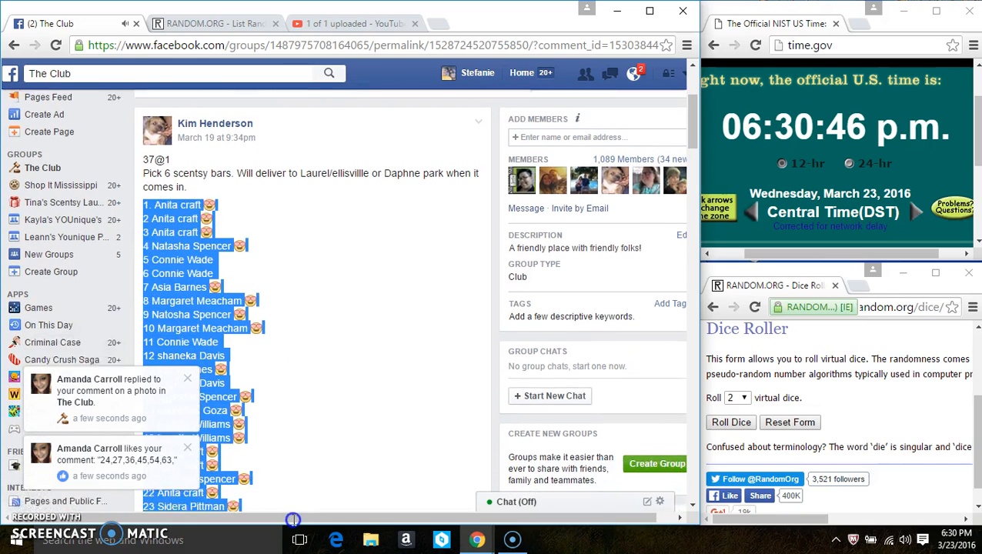
pyautogui.scroll(-3)
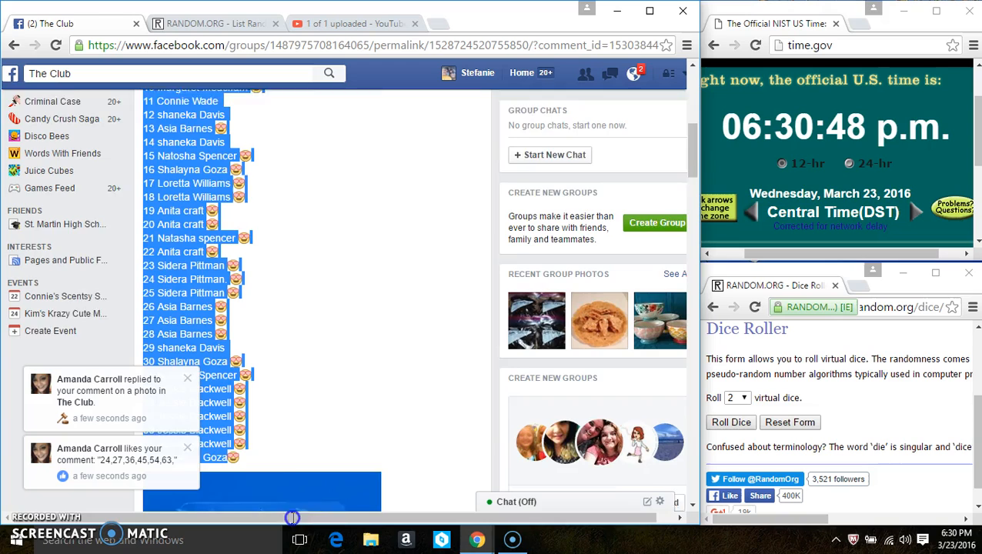
pyautogui.rightClick(264, 391)
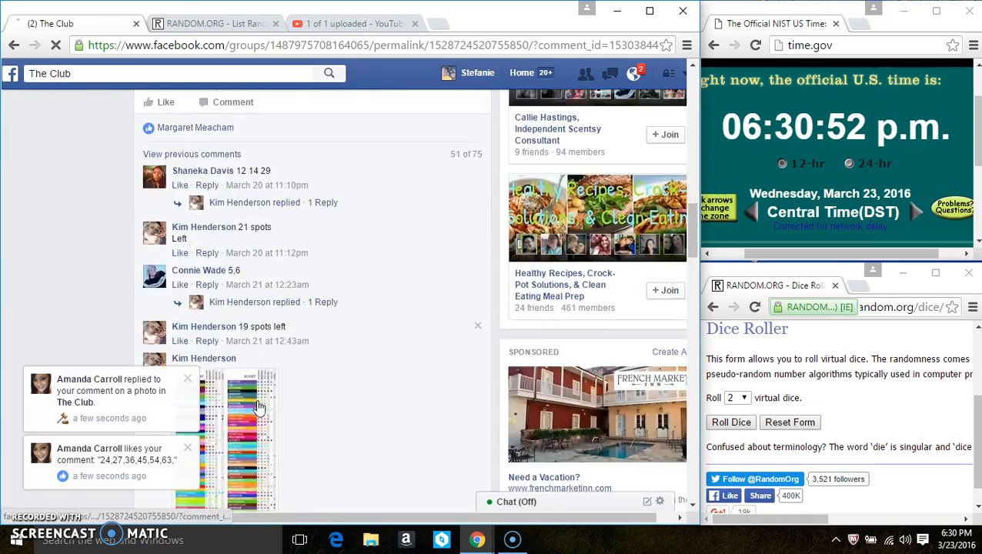
# Step: Post a "live" comment on the raffle thread and switch to RANDOM.ORG
pyautogui.scroll(-3)
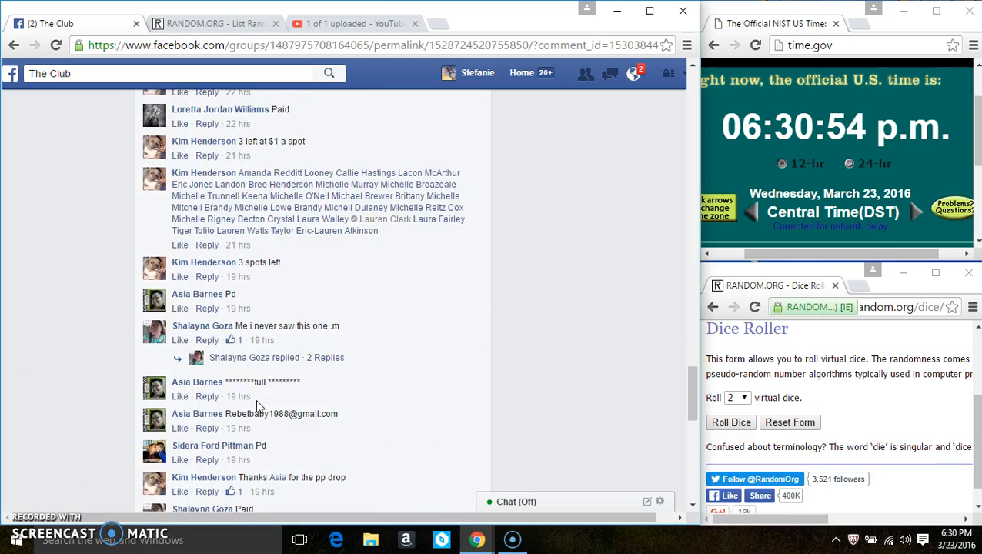
pyautogui.scroll(-3)
pyautogui.write('live')
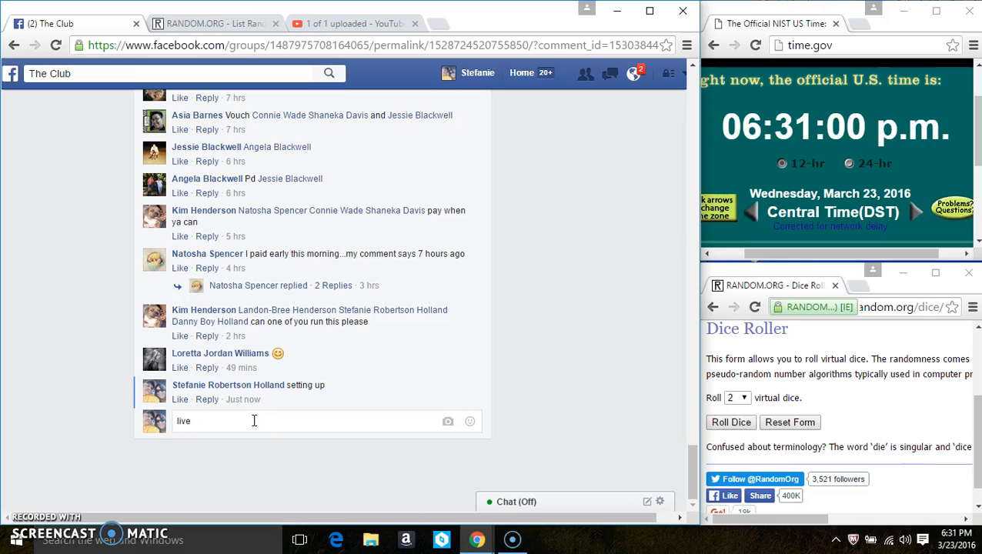
pyautogui.press('enter')
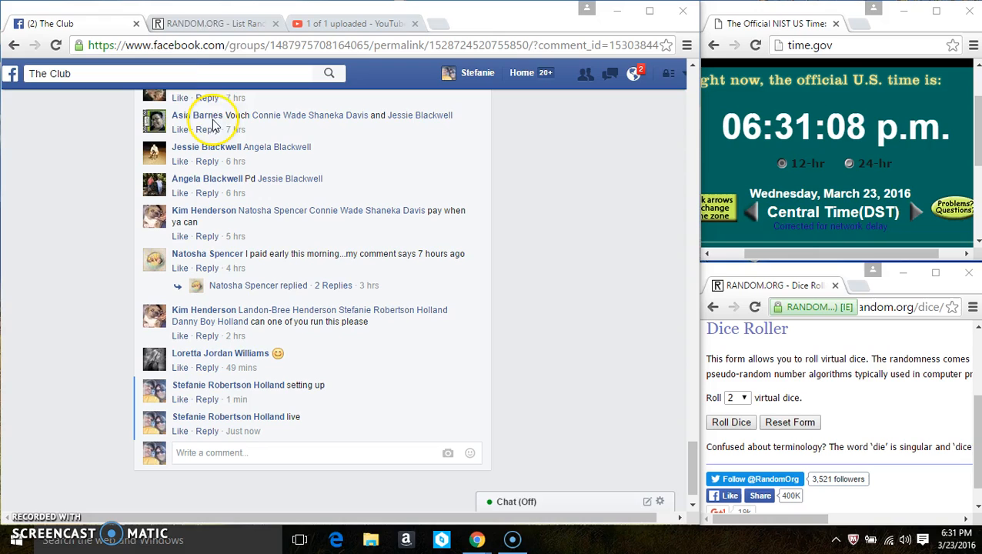
pyautogui.click(216, 23)
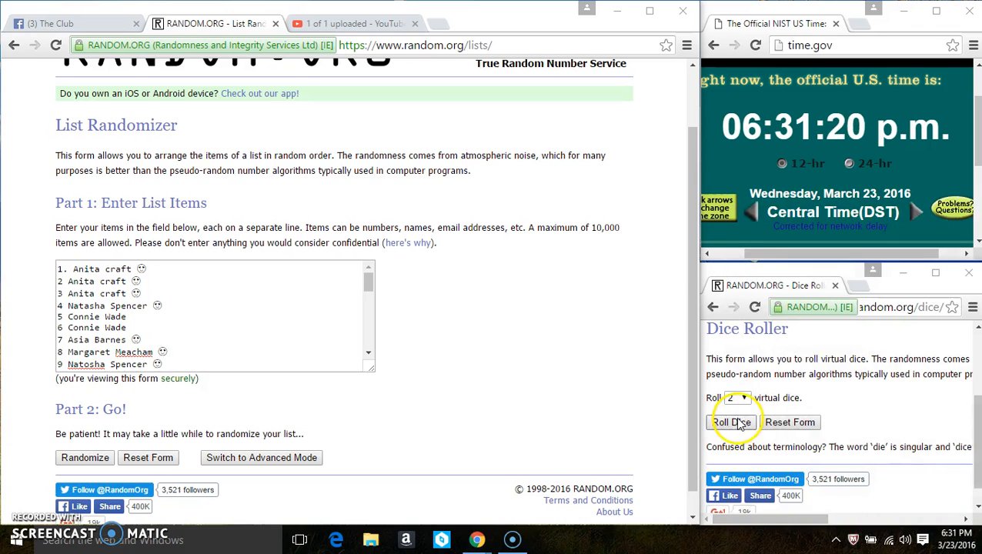
# Step: Roll the two virtual dice twice to decide the number of randomizations
pyautogui.click(730, 422)
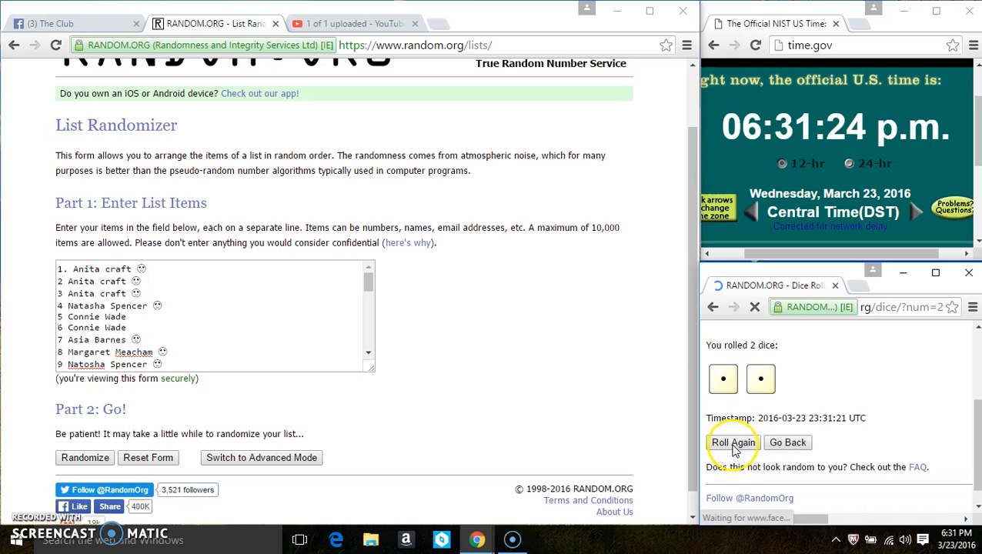
pyautogui.click(733, 443)
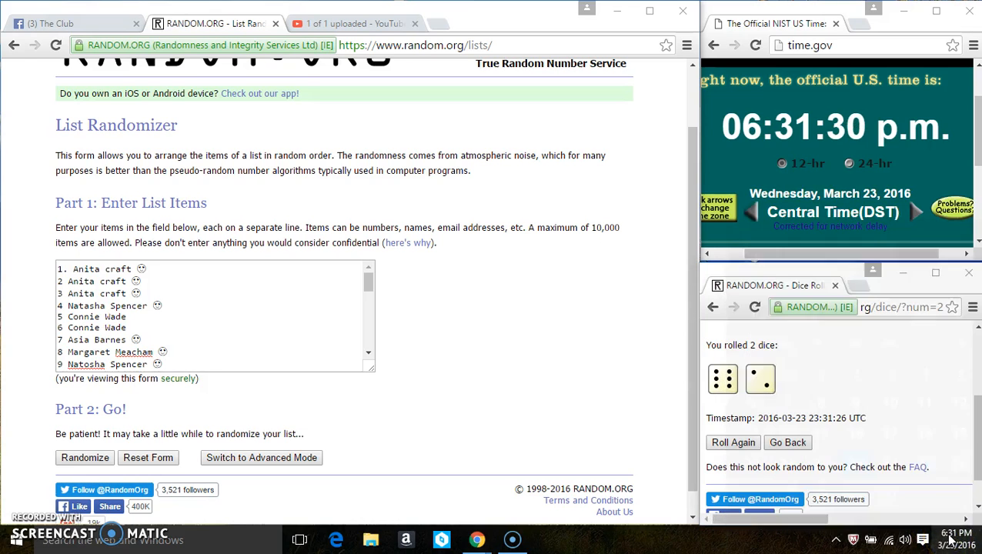
# Step: Randomize the 37-entry raffle list for the first five shuffles
pyautogui.click(85, 458)
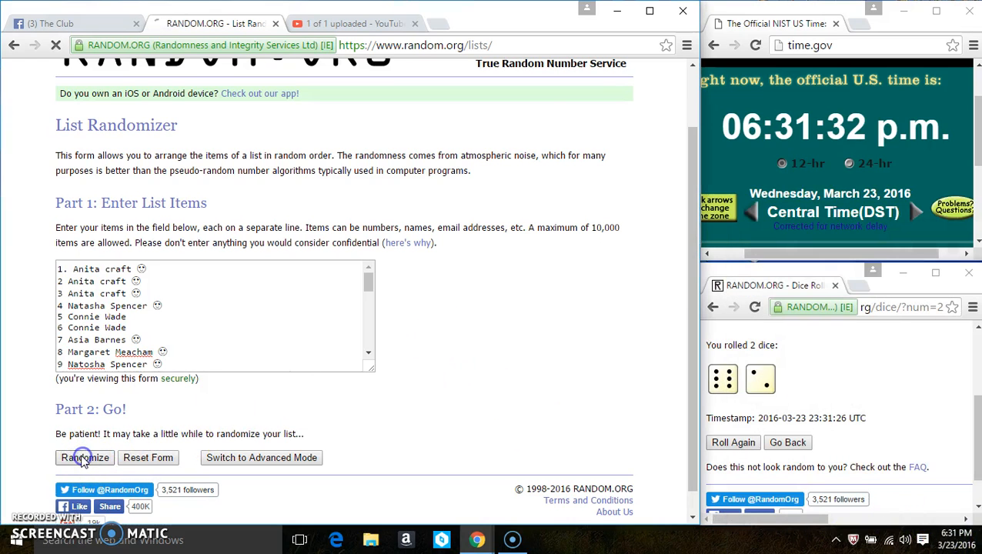
pyautogui.click(83, 457)
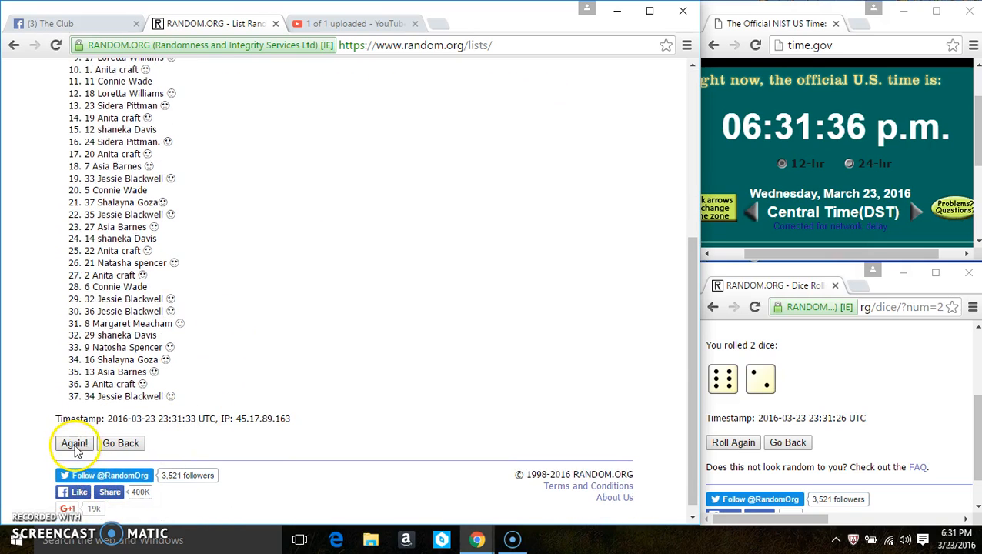
pyautogui.click(73, 444)
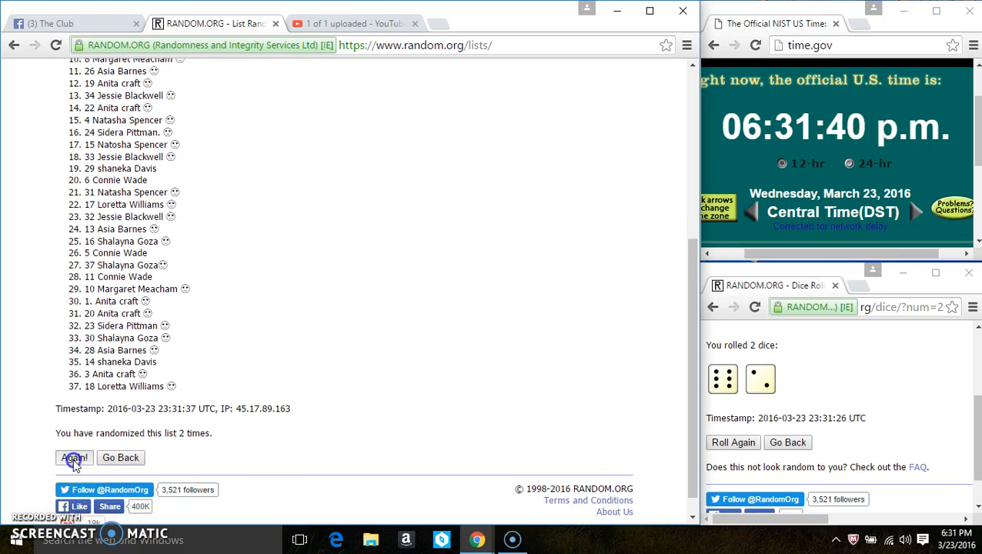
pyautogui.click(74, 457)
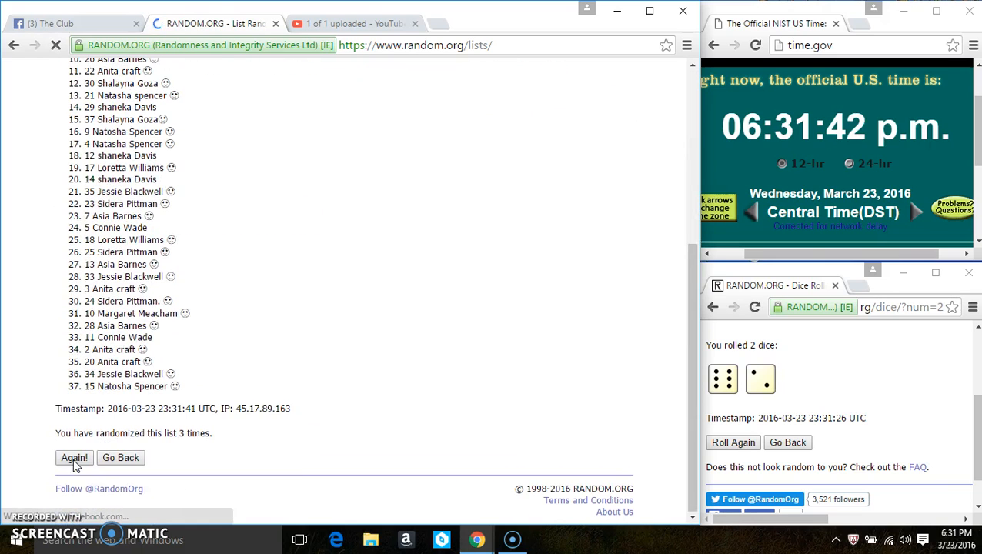
pyautogui.click(74, 457)
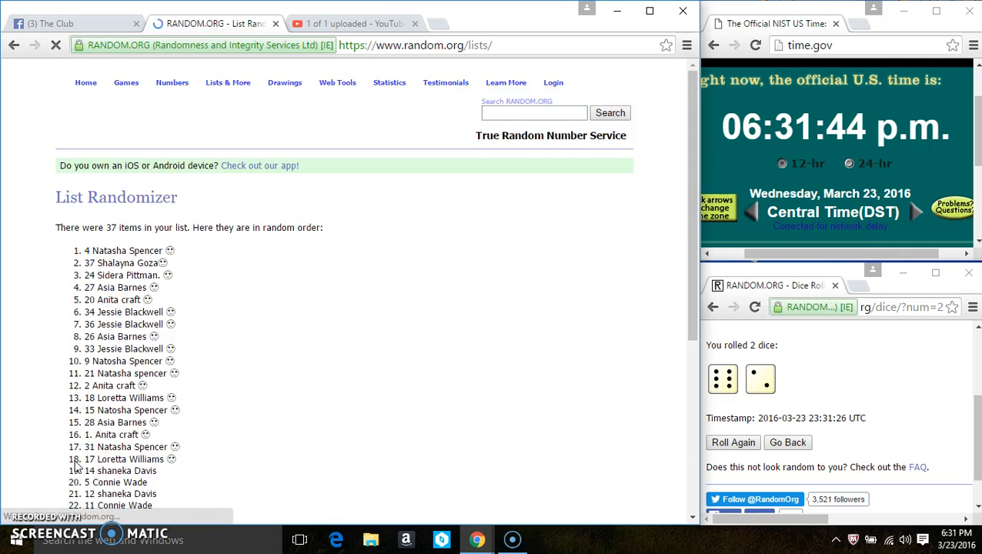
pyautogui.scroll(-3)
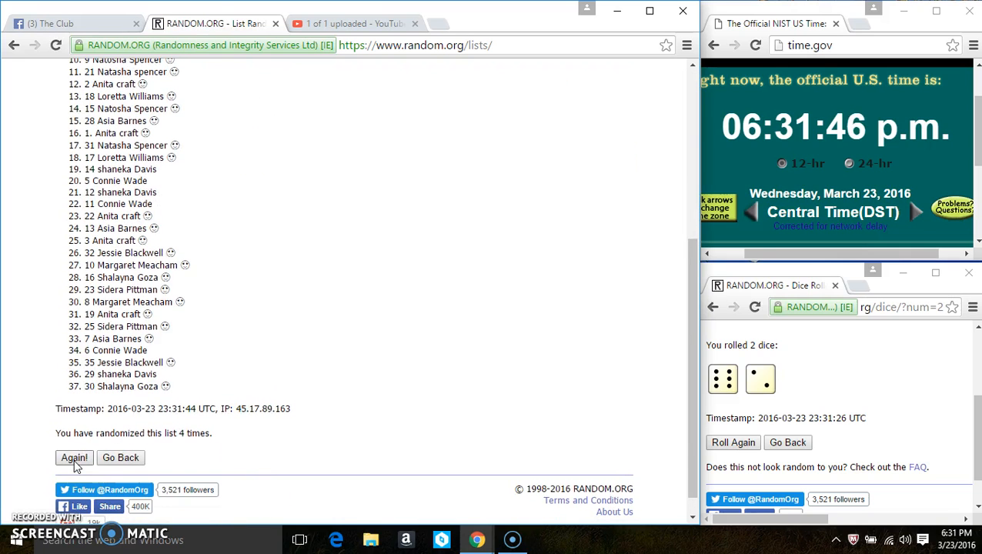
pyautogui.click(74, 458)
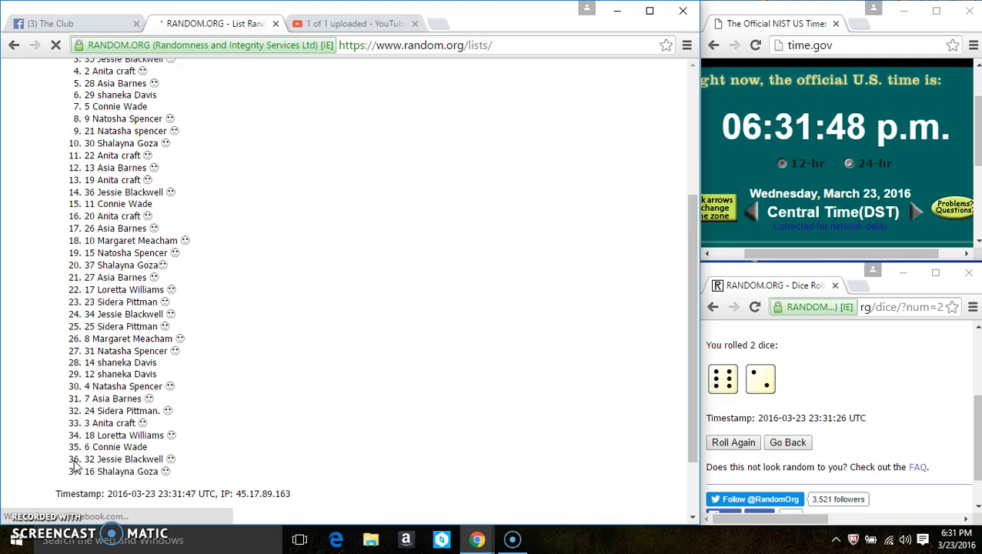
# Step: Complete shuffles six through eight and mark the top entry as the winner
pyautogui.click(74, 471)
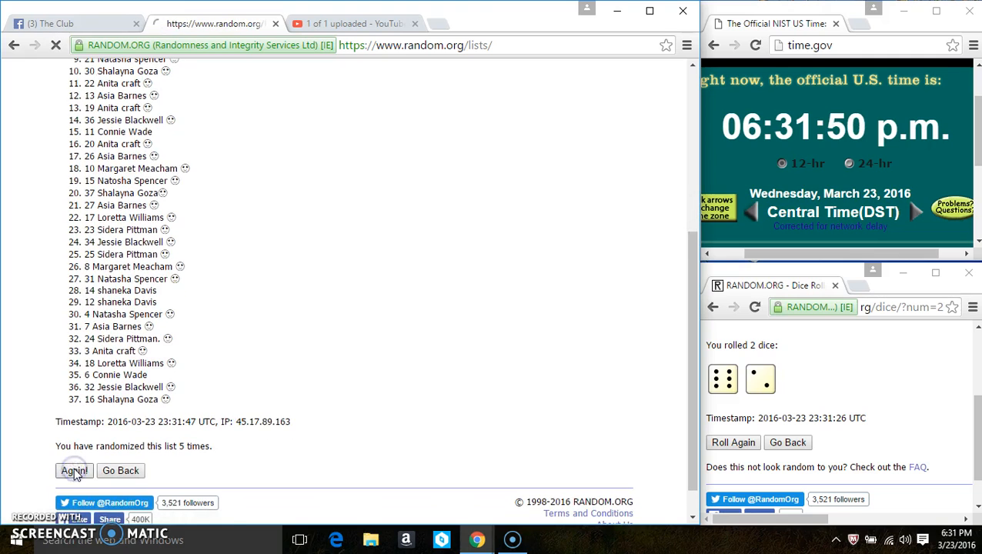
pyautogui.click(73, 471)
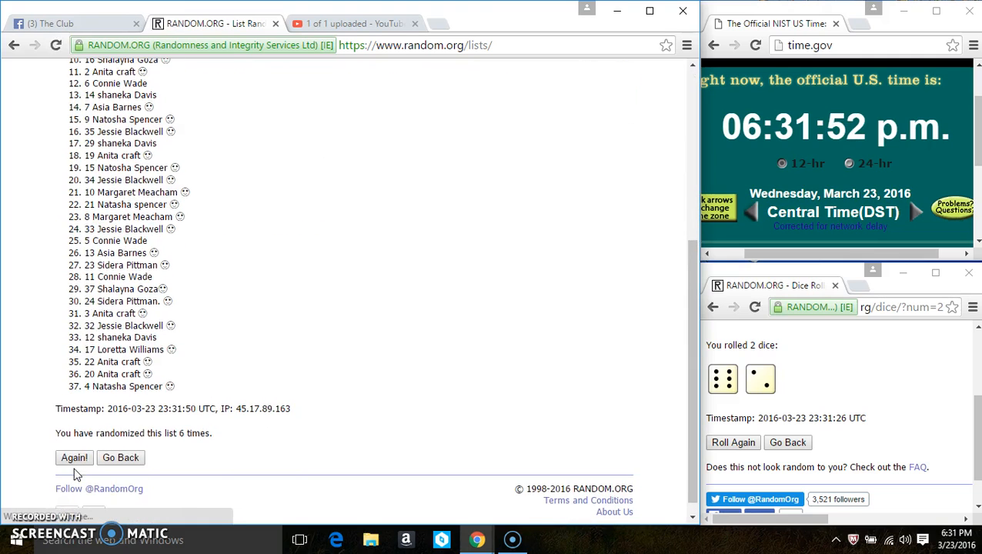
pyautogui.click(74, 457)
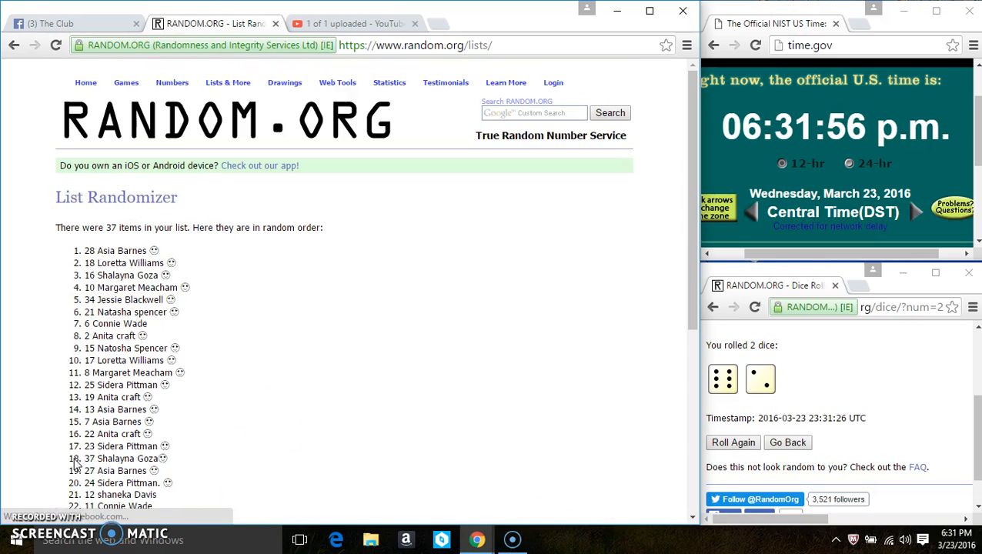
pyautogui.doubleClick(114, 228)
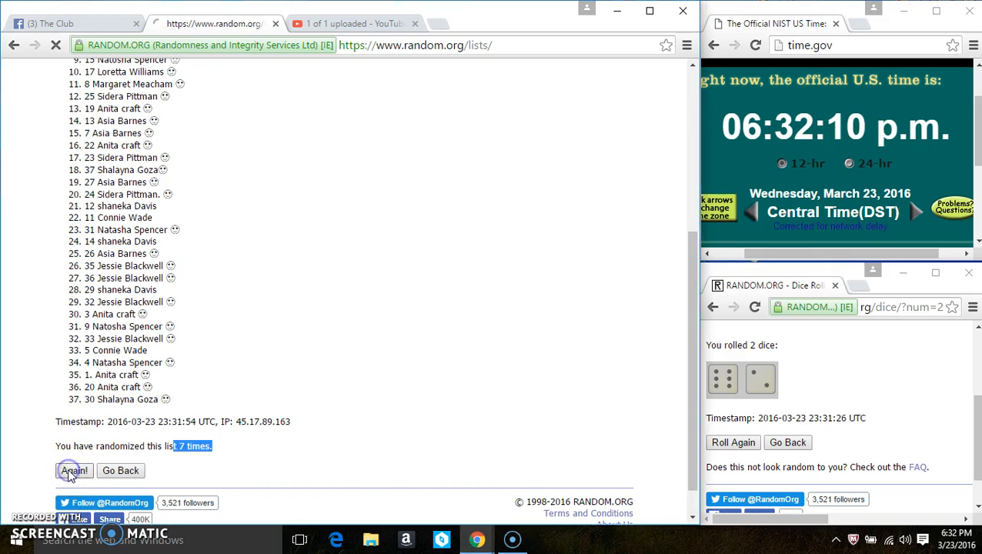
pyautogui.click(74, 471)
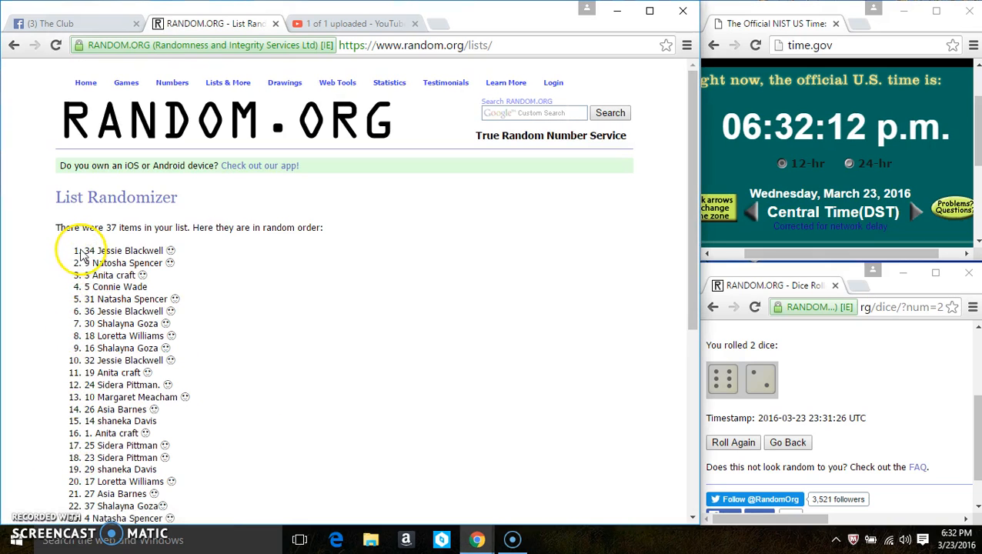
pyautogui.doubleClick(123, 249)
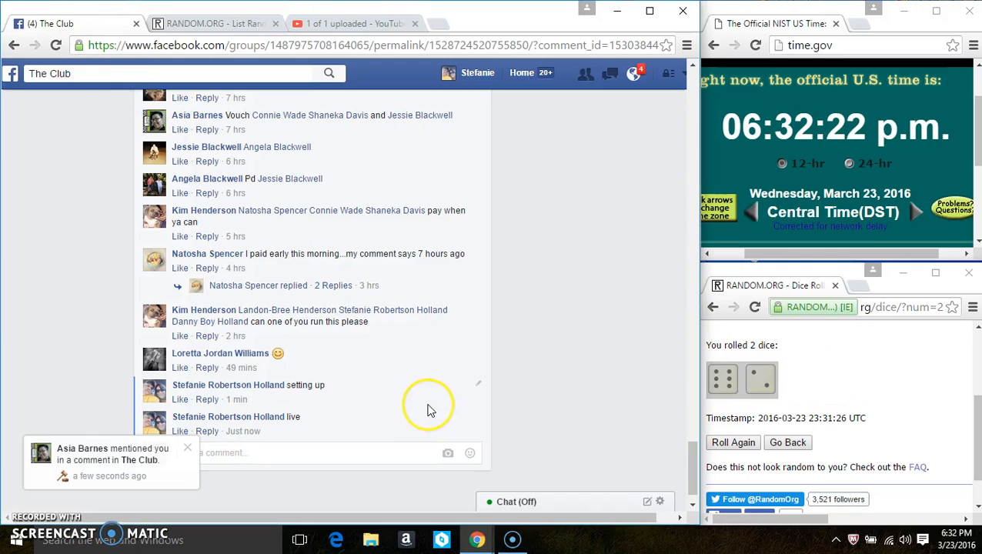
# Step: Post a "done" comment on the Facebook raffle thread
pyautogui.write('done')
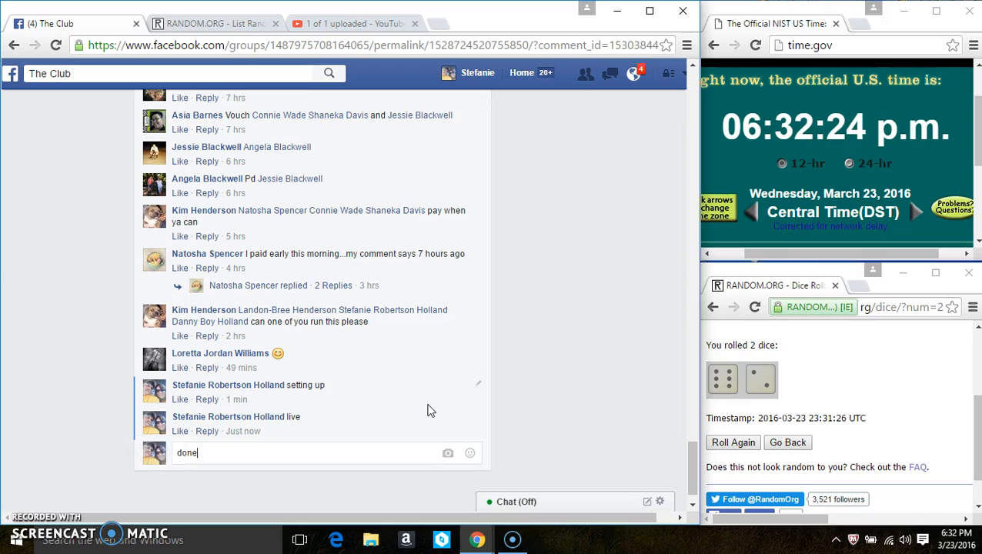
pyautogui.press('enter')
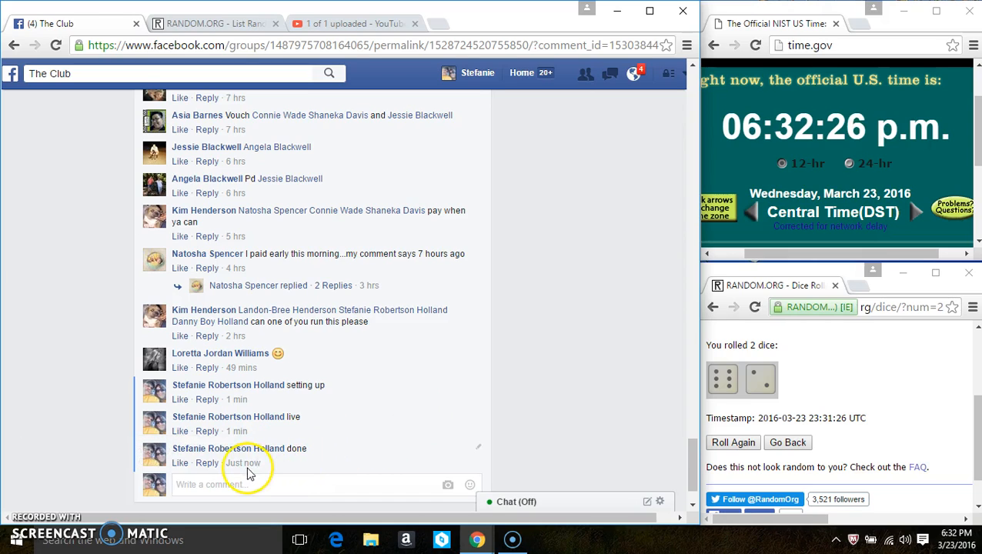
pyautogui.moveTo(243, 462)
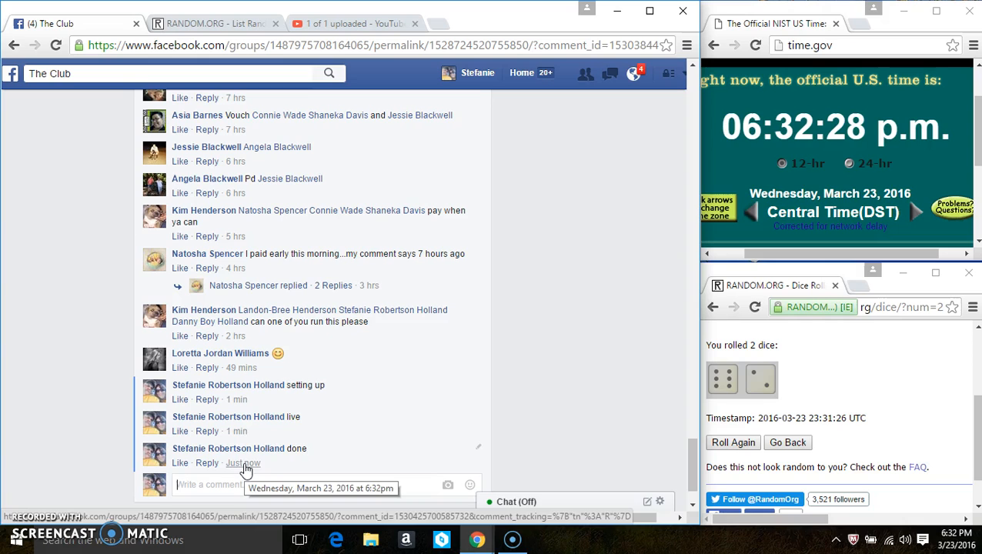